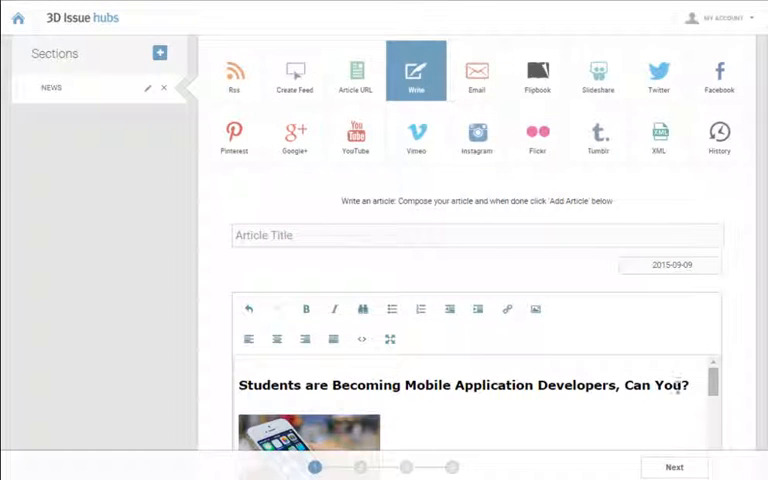
Move the headline 'Students are Becoming Mobile Application Developers, Can You?' from the body into the Article Title field
triple_click(460, 384)
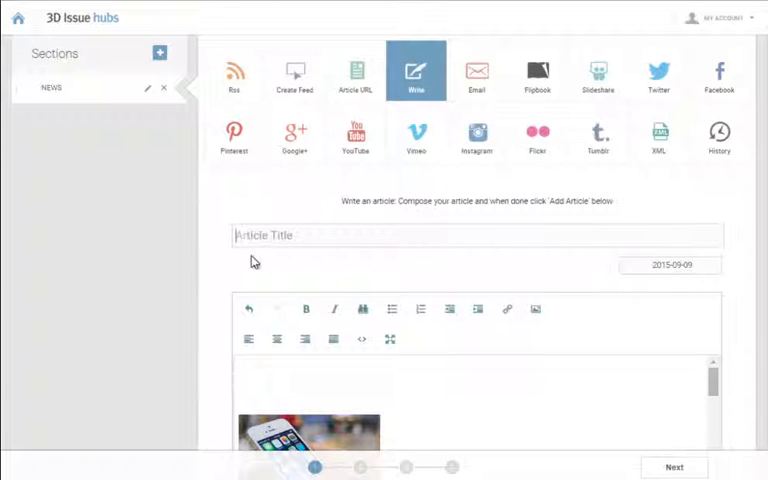
type("Students are Becoming Mobile Application Developers, Can You?")
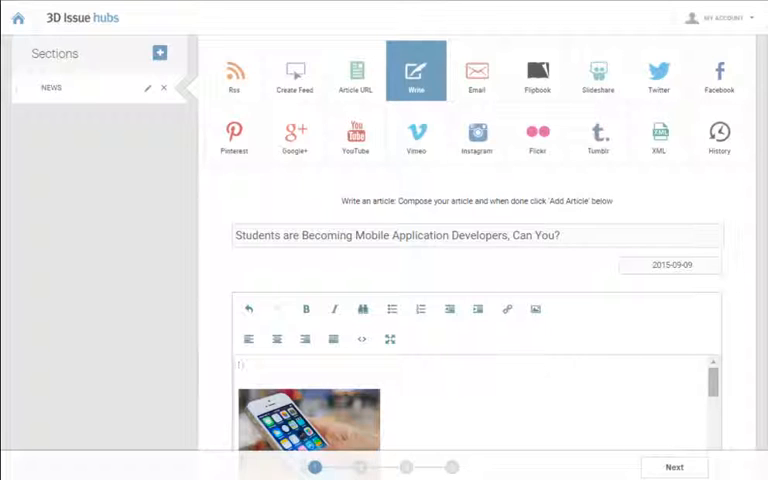
scroll("down", 3)
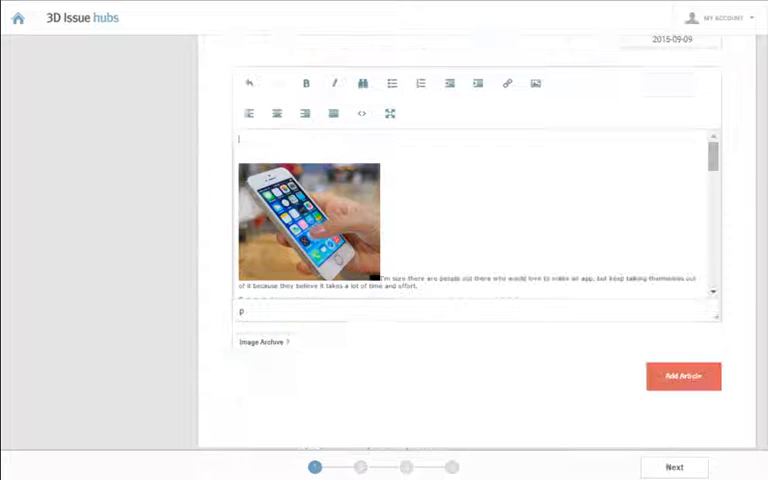